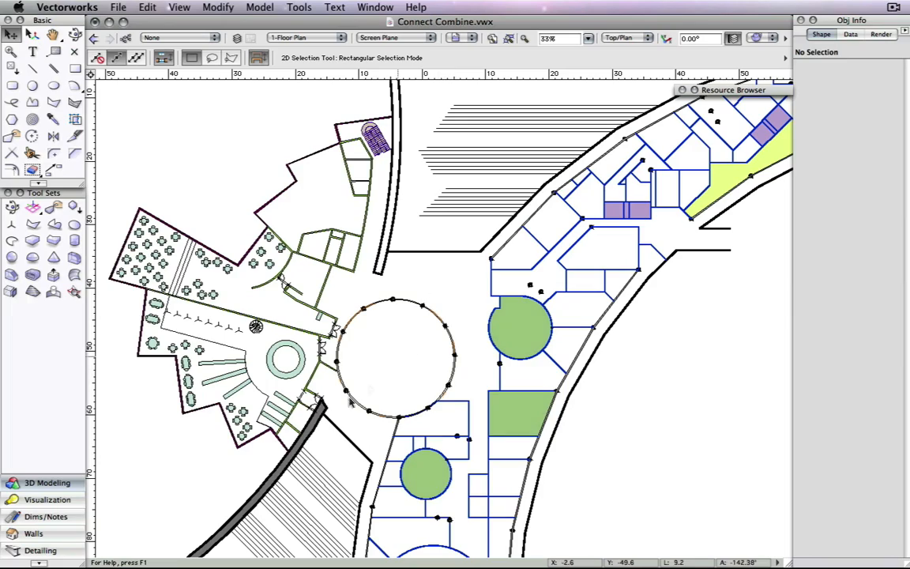
{"action": "mouse_move", "coordinate": [498, 152]}
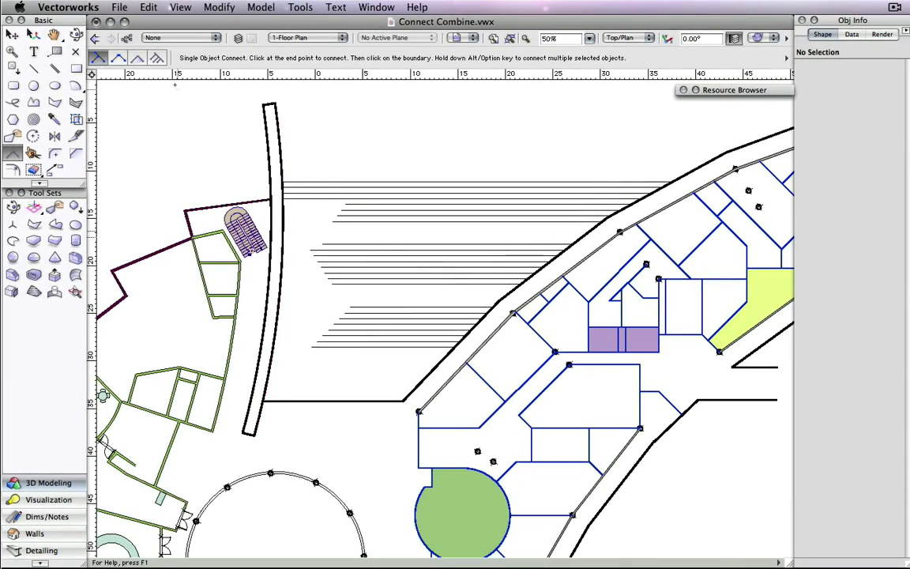
Switch to the Selection tool to pick the eight short stair lines
{"action": "left_click", "coordinate": [155, 57]}
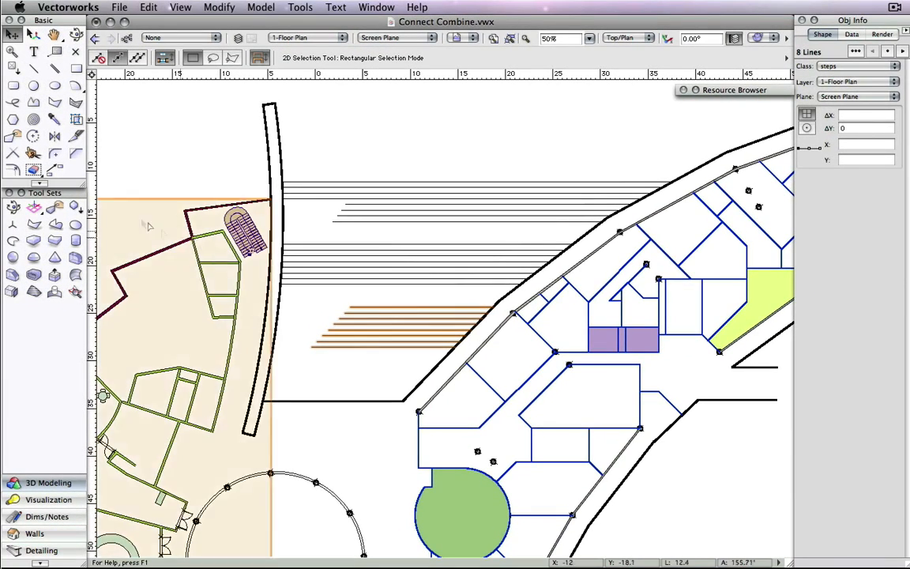
Connect the eight selected stair lines to the curved wall with Connect/Combine, then deselect
{"action": "left_click", "coordinate": [23, 153]}
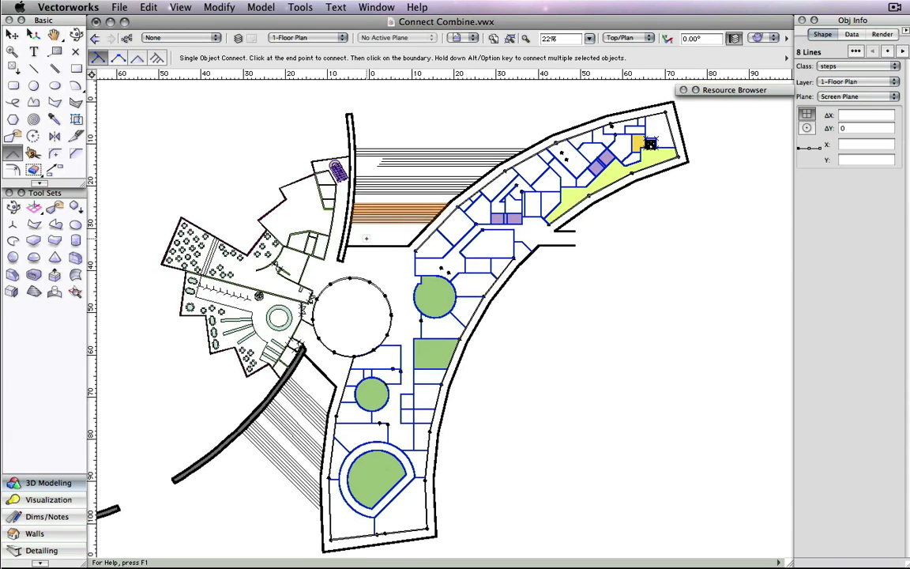
{"action": "left_click", "coordinate": [11, 37]}
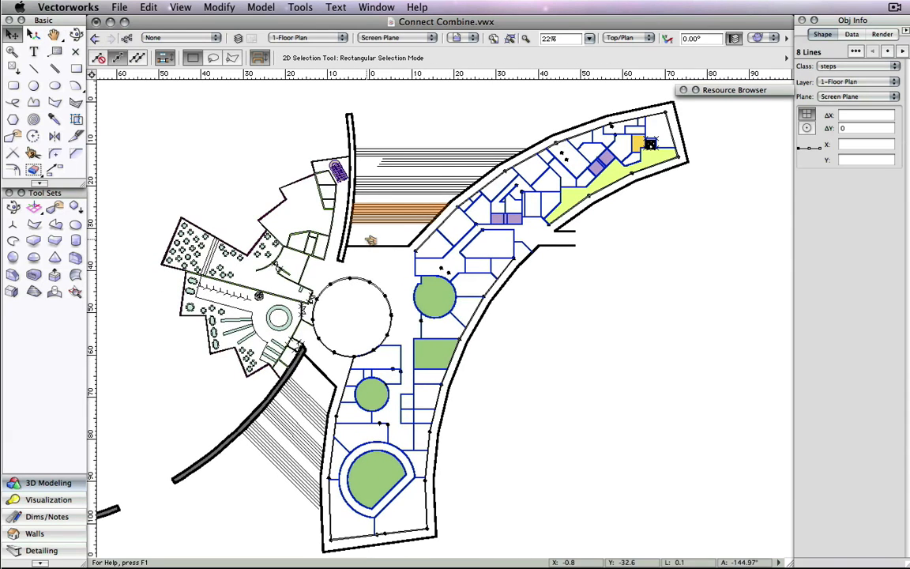
{"action": "left_click", "coordinate": [367, 241]}
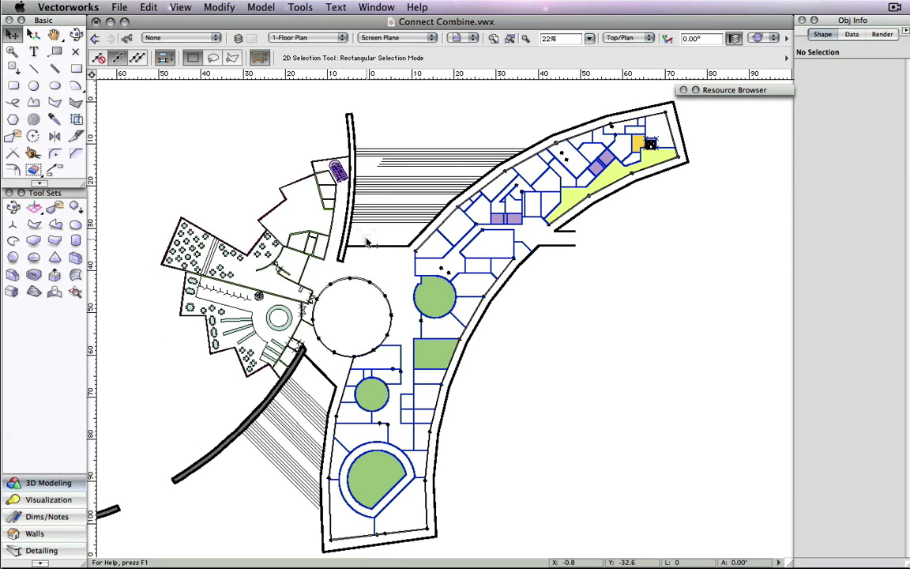